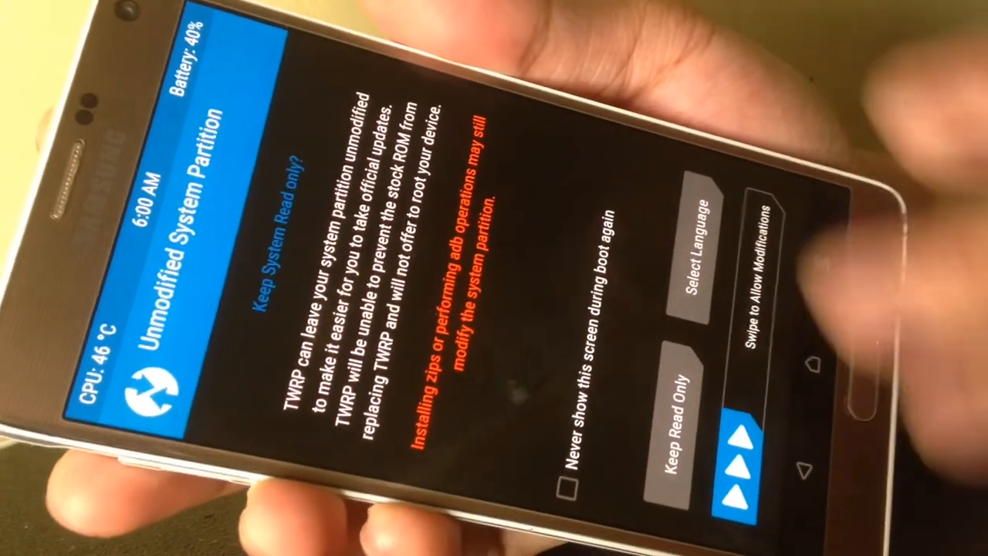
Check 'Never show this screen during boot again' on the Unmodified System Partition prompt
left_click(571, 491)
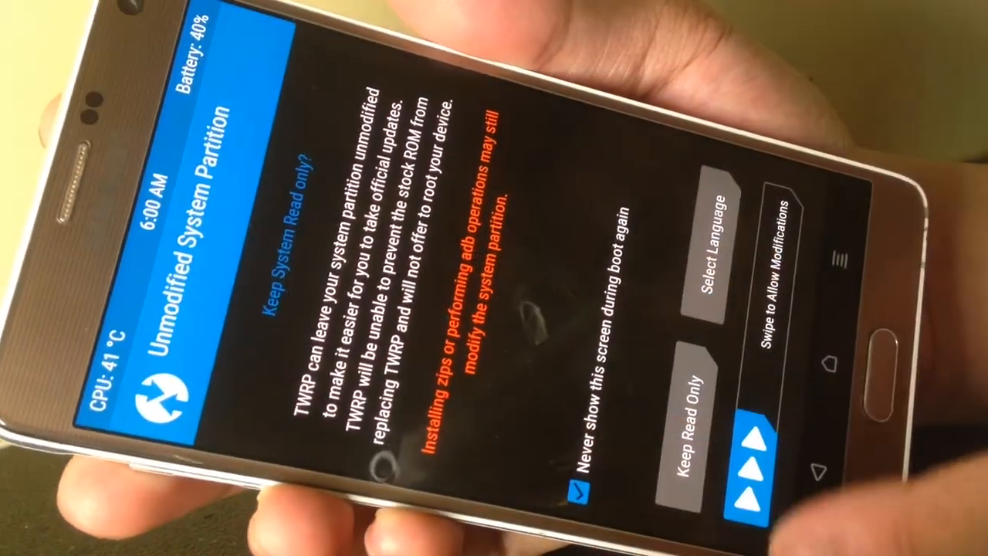